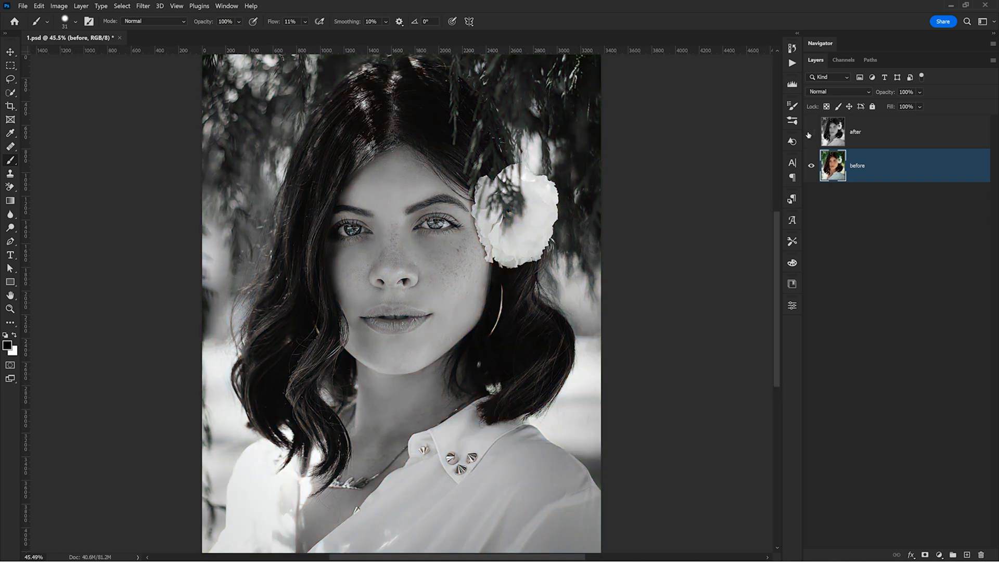
# - Show the Timeline panel from the Window menu to build a video timeline
pyautogui.click(811, 132)
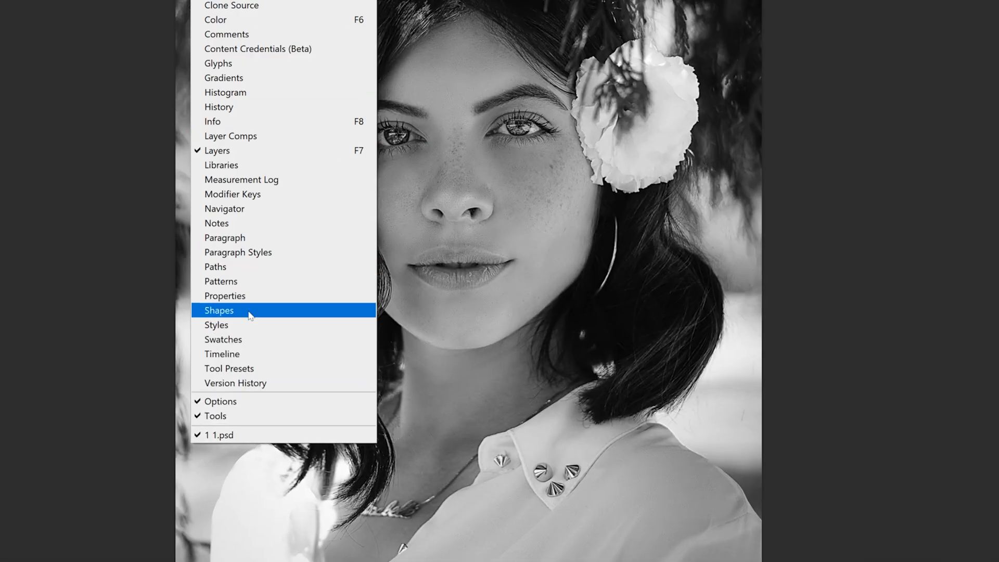
pyautogui.click(221, 354)
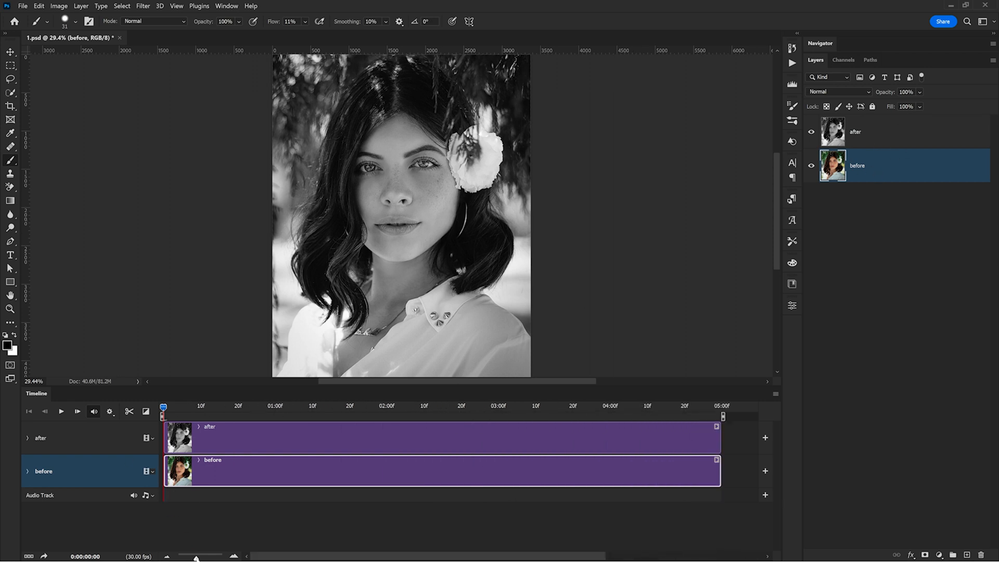
pyautogui.moveTo(313, 426)
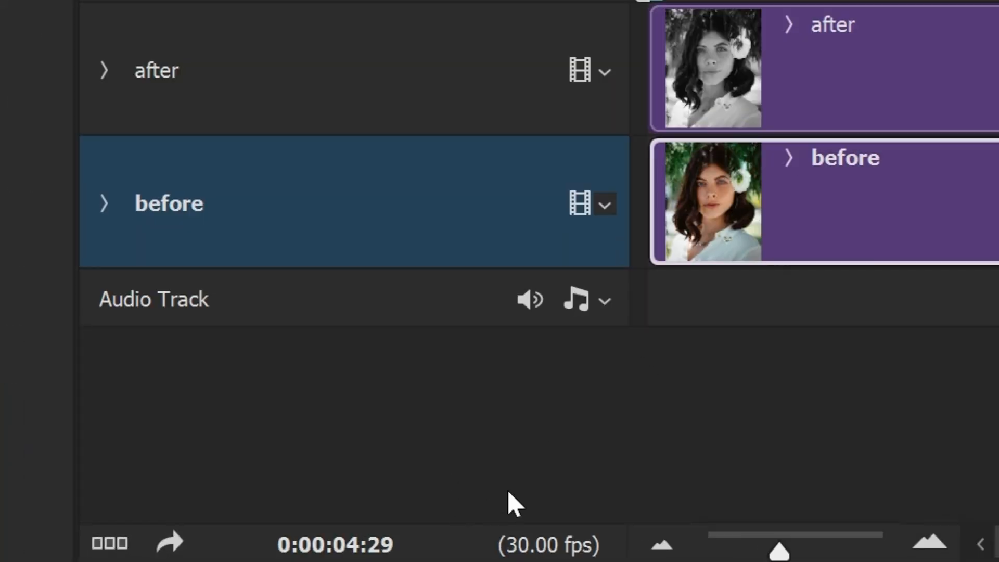
pyautogui.moveTo(405, 493)
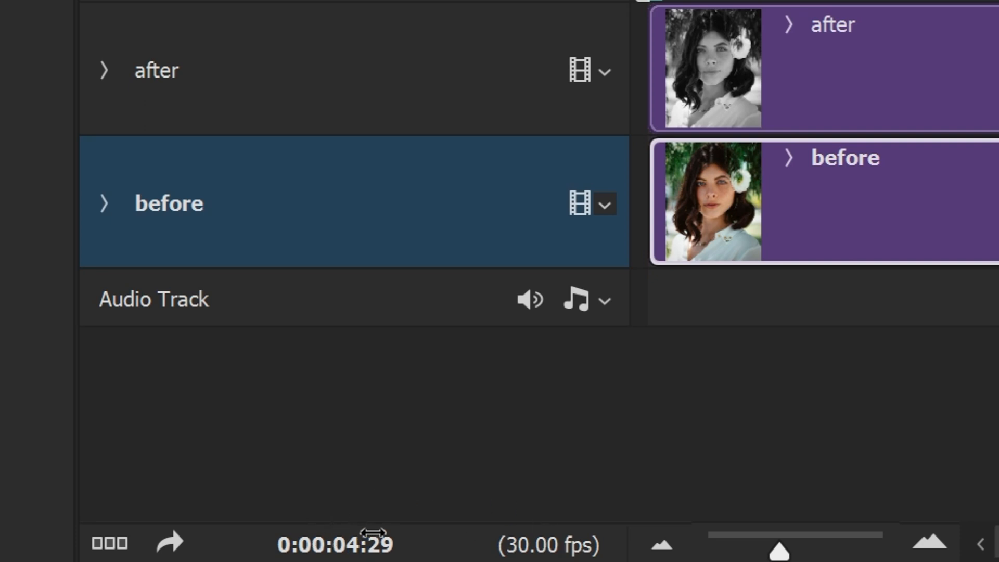
pyautogui.moveTo(400, 498)
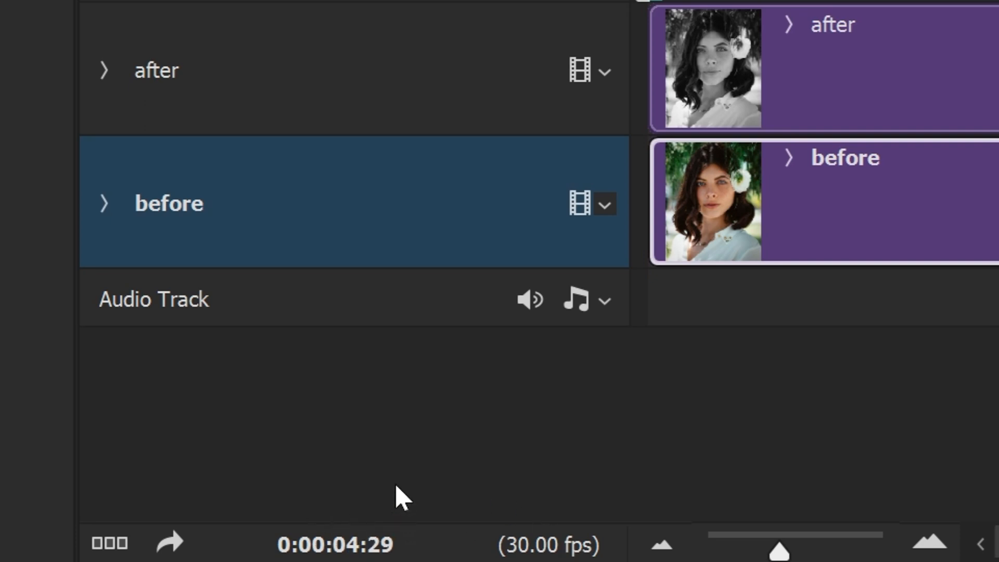
pyautogui.moveTo(404, 532)
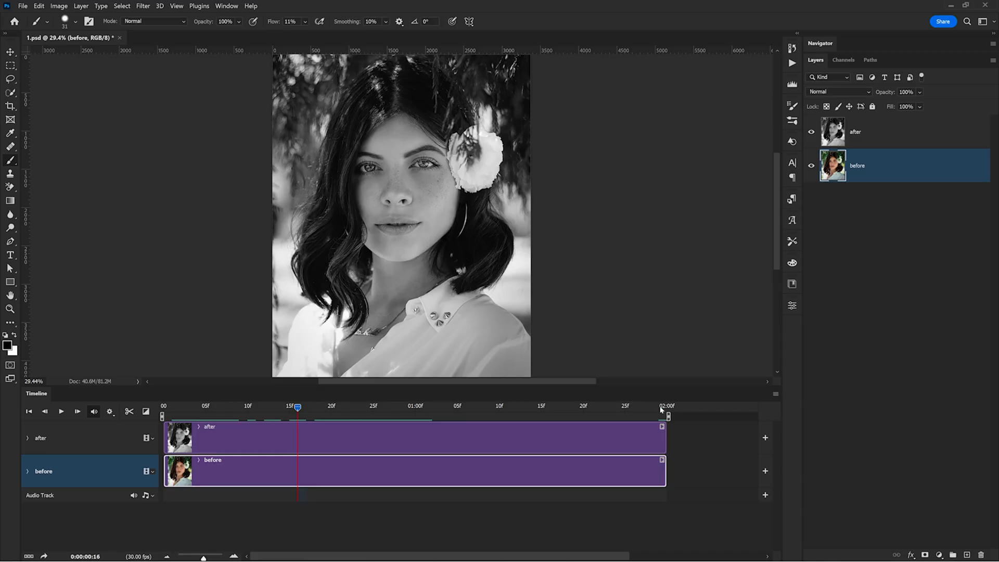
pyautogui.moveTo(374, 453)
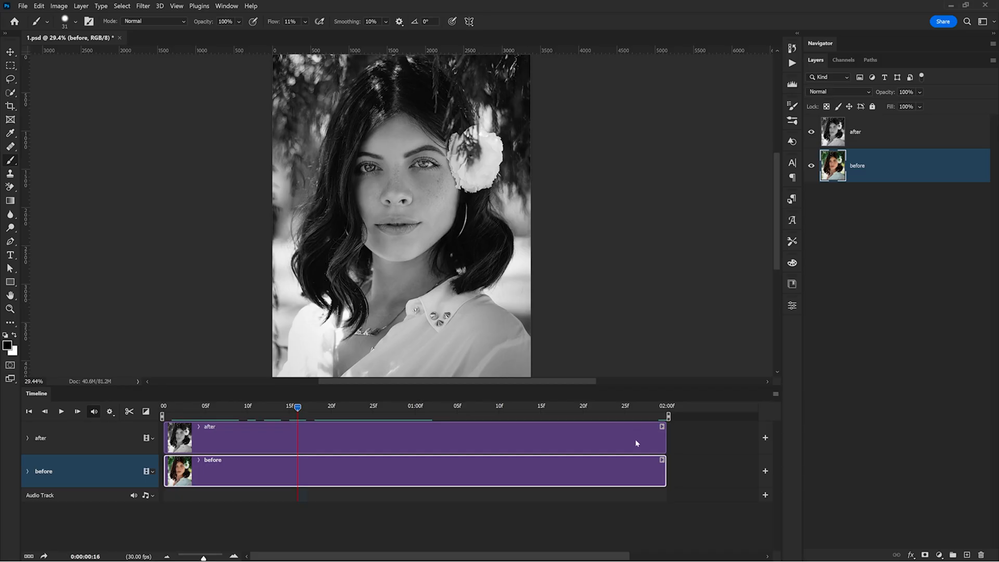
# - Move the after clip so it starts at 1:00, following the before clip
pyautogui.moveTo(665, 471); pyautogui.dragTo(438, 471)
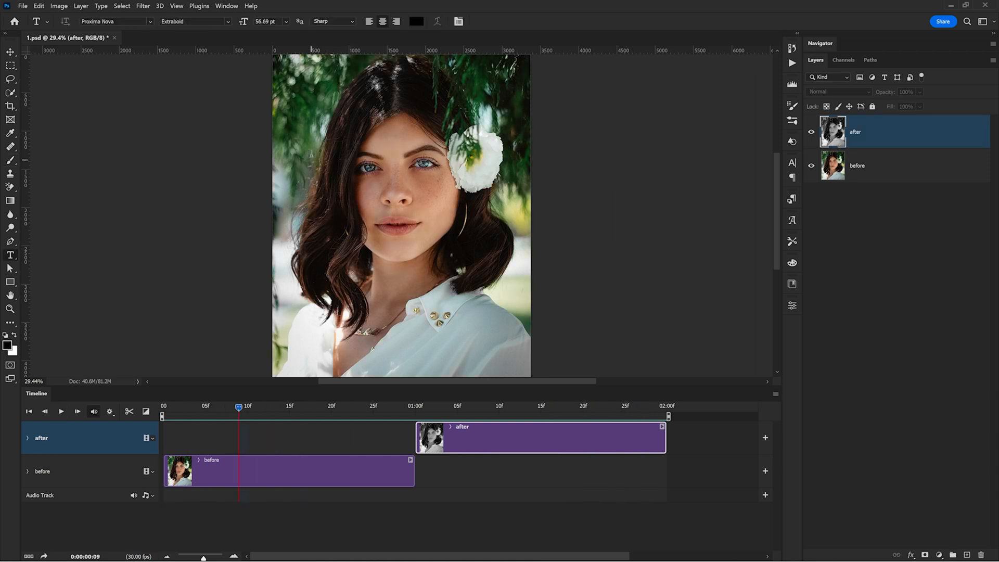
# - Add a BEFORE text layer over the portrait in white Proxima Nova Extrabold 300 pt
pyautogui.click(312, 152)
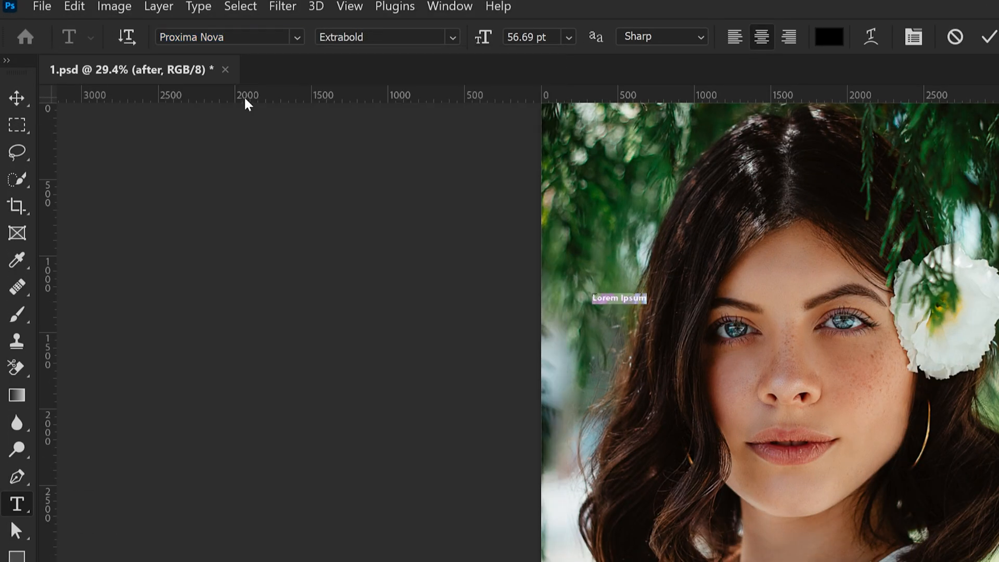
pyautogui.moveTo(483, 76)
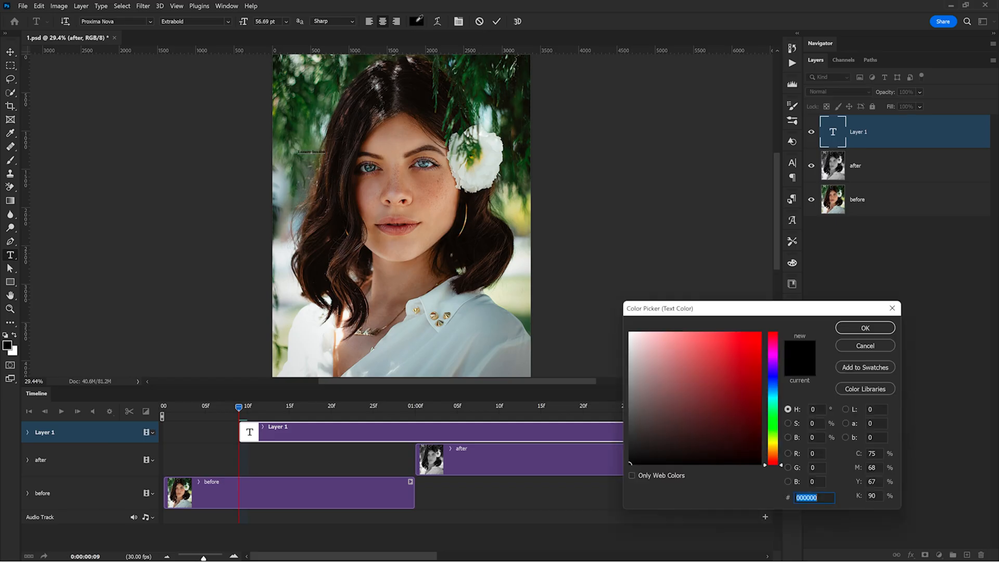
pyautogui.click(864, 328)
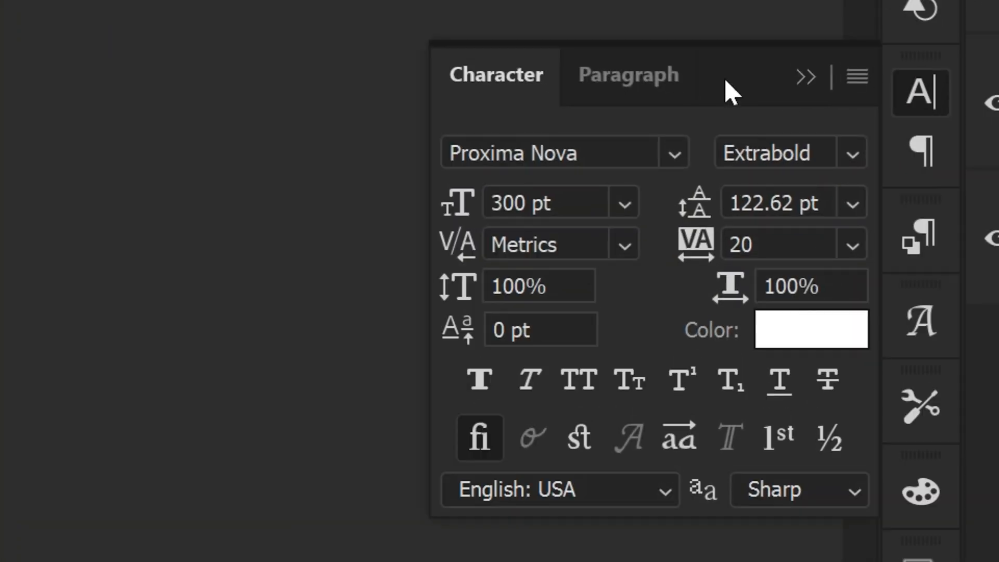
pyautogui.click(628, 75)
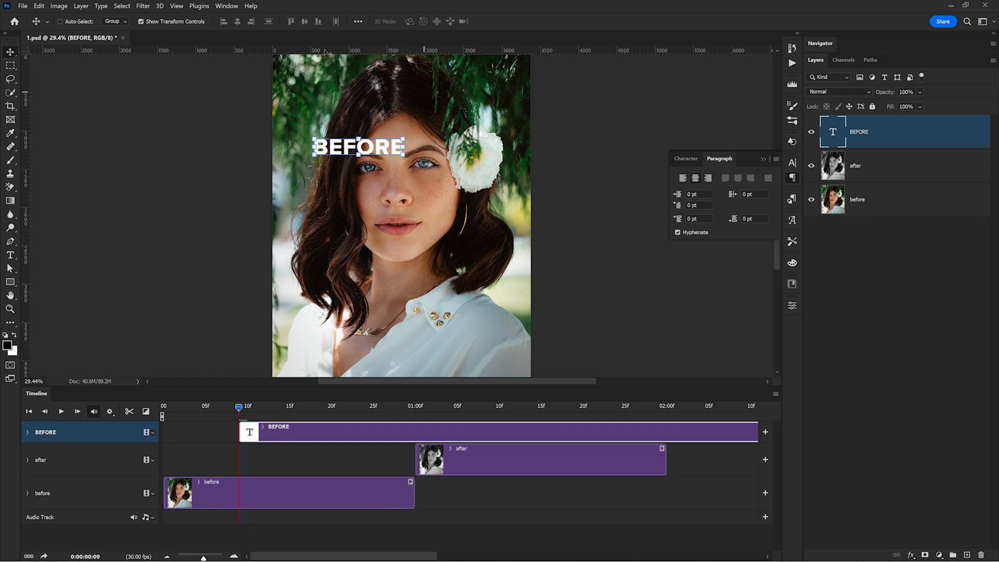
pyautogui.click(226, 7)
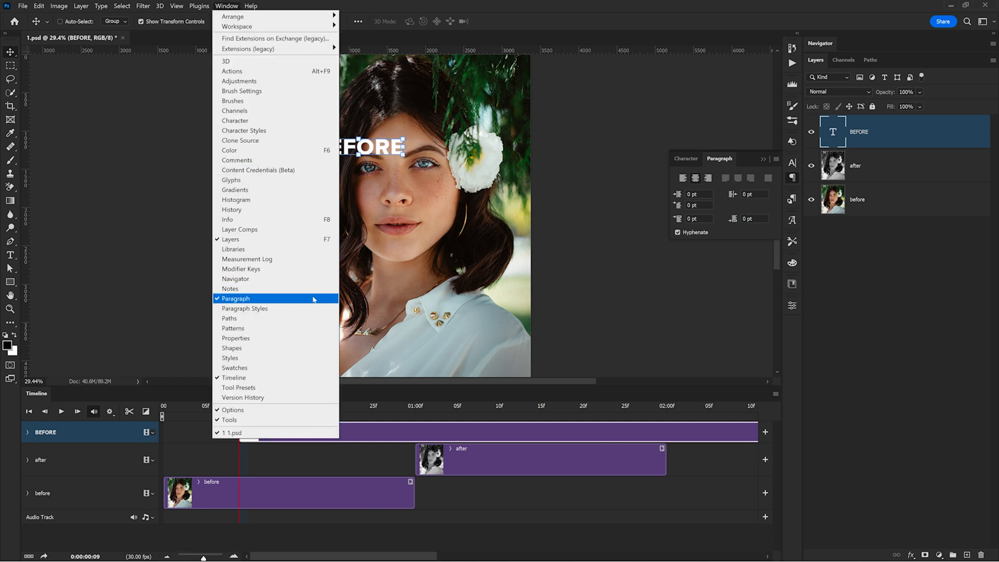
pyautogui.click(235, 299)
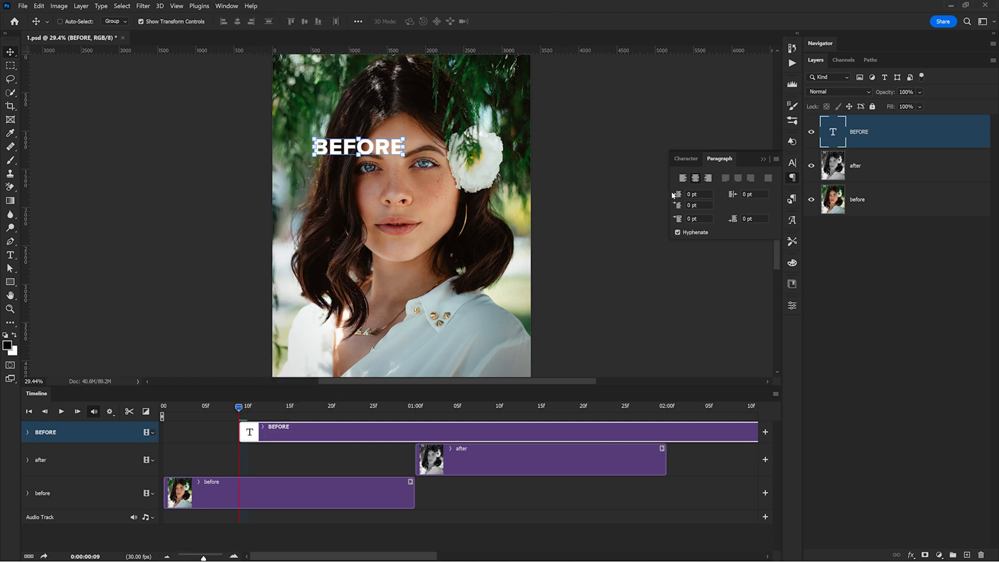
# - Center the BEFORE title horizontally on the canvas and move it near the bottom
pyautogui.press('ctrl+a')
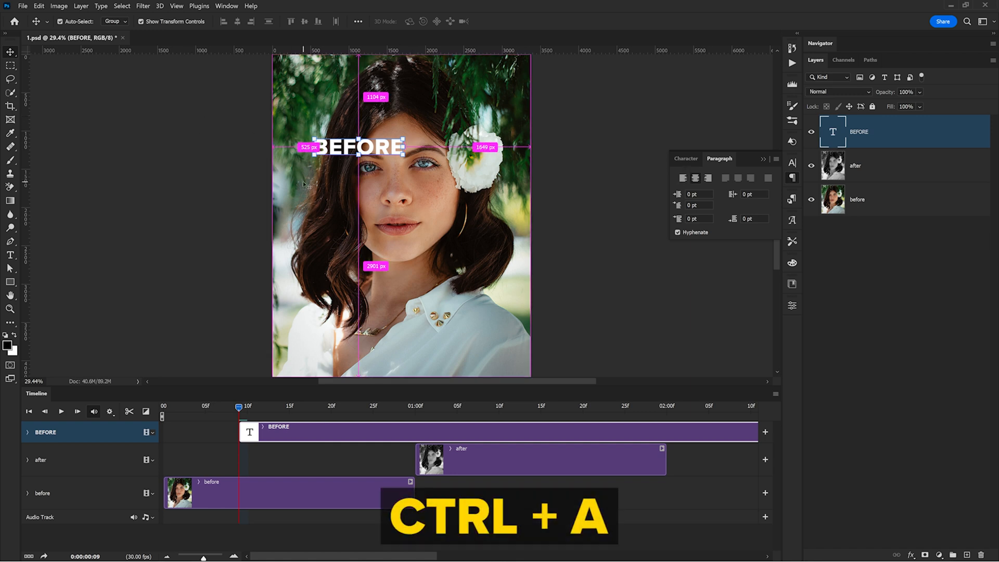
pyautogui.press('ctrl+a')
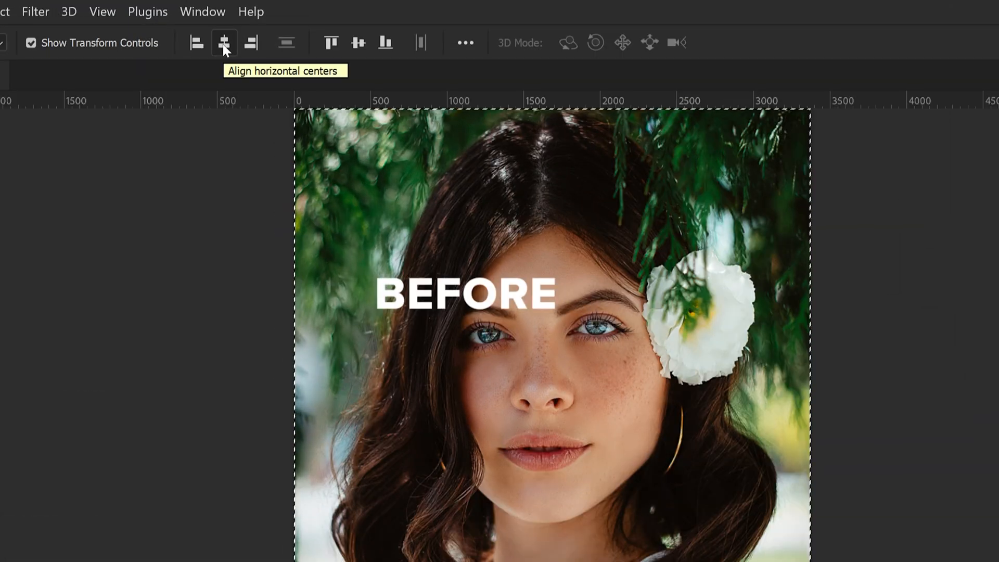
pyautogui.click(222, 43)
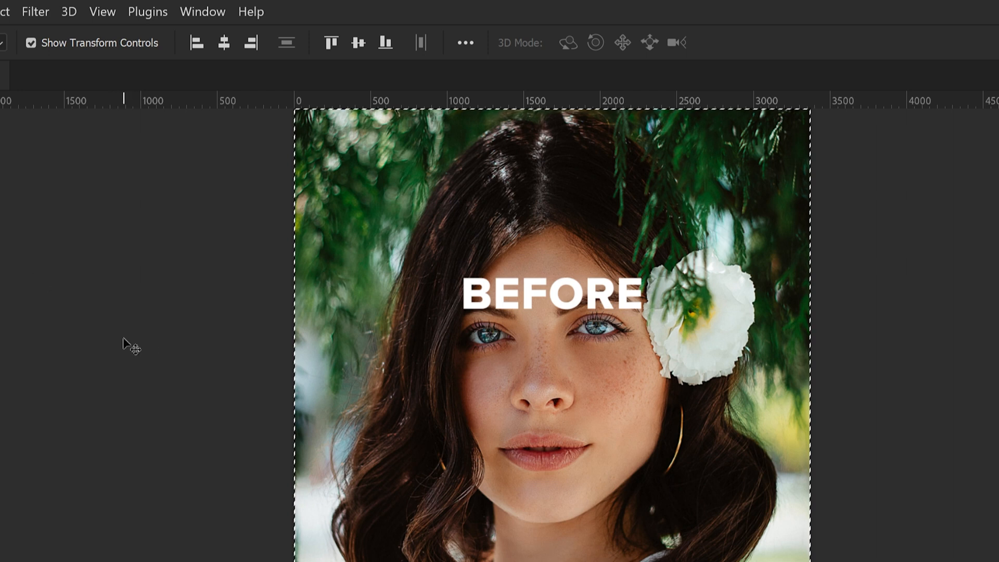
pyautogui.moveTo(159, 373)
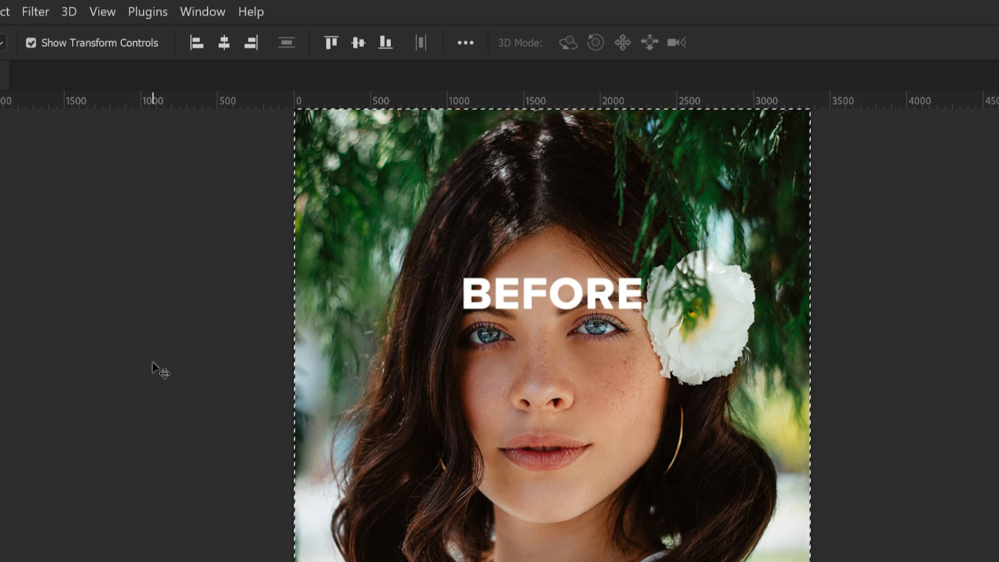
pyautogui.press('ctrl+d')
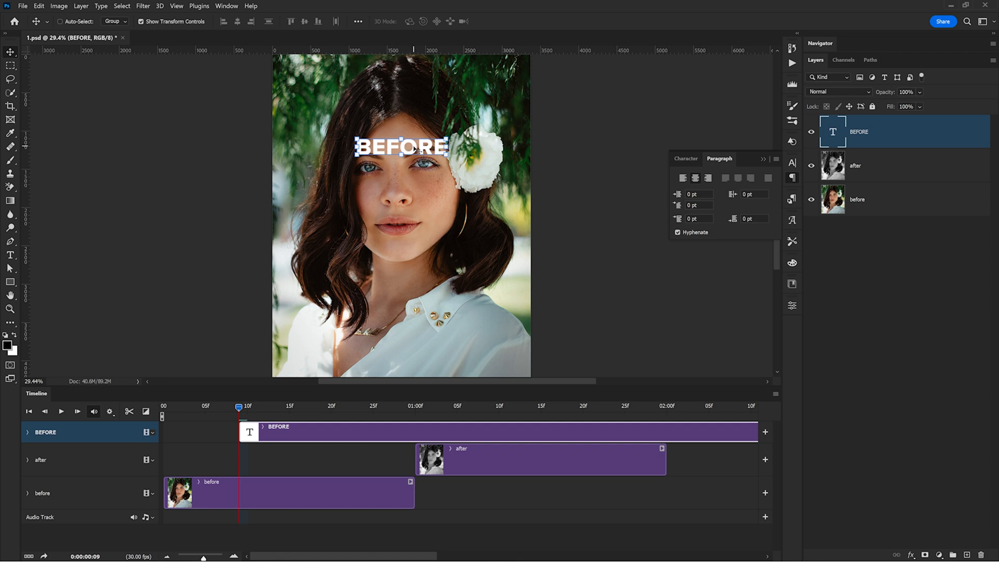
pyautogui.moveTo(402, 147); pyautogui.dragTo(401, 294)
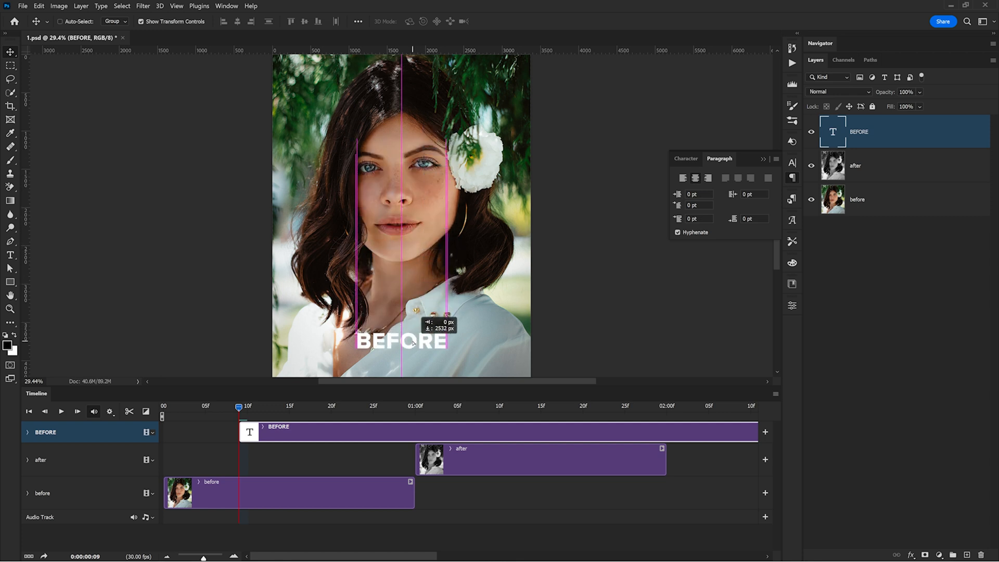
pyautogui.moveTo(400, 341); pyautogui.dragTo(400, 331)
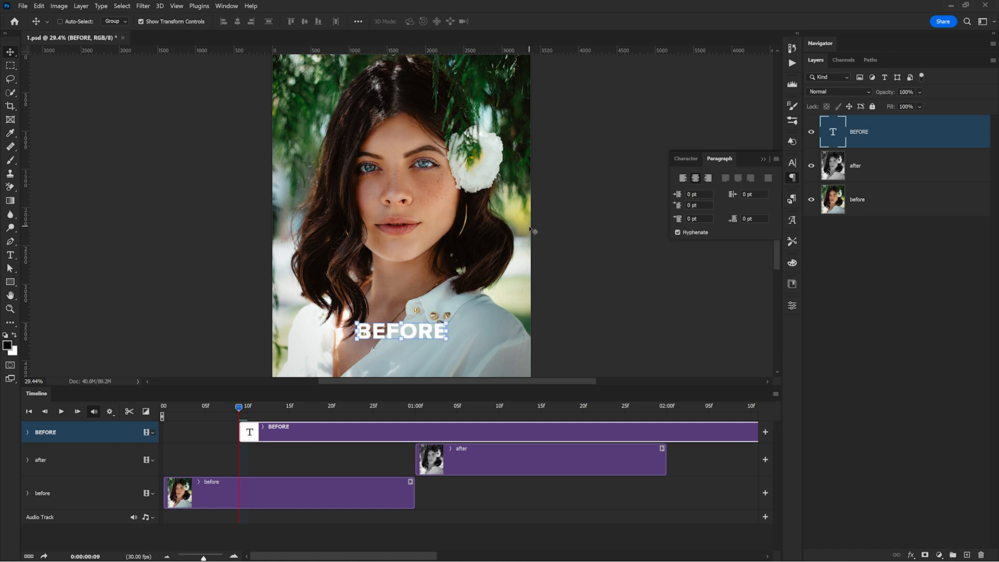
pyautogui.moveTo(411, 334)
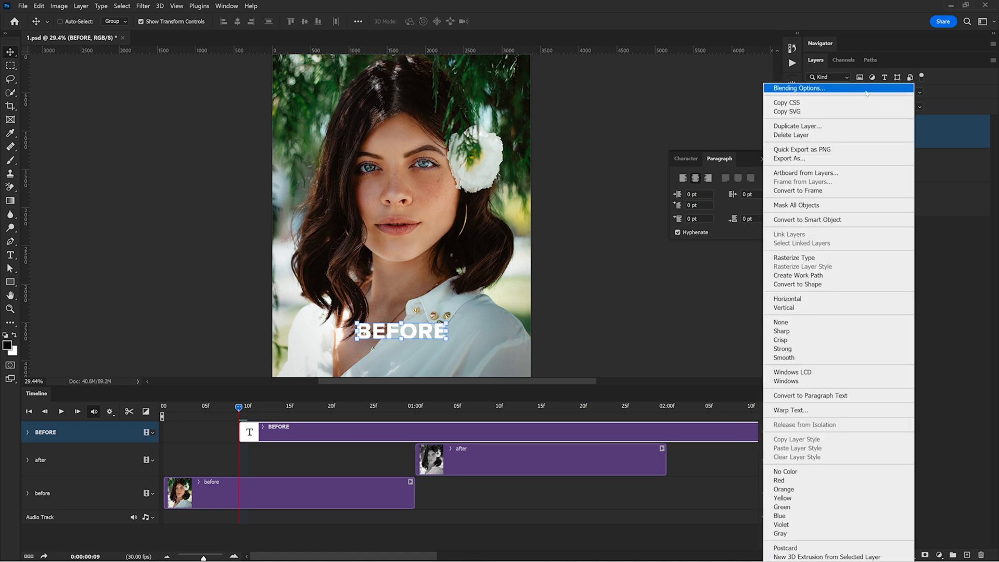
# - Give the BEFORE title a yellow colour overlay and a soft, larger drop shadow
pyautogui.click(798, 87)
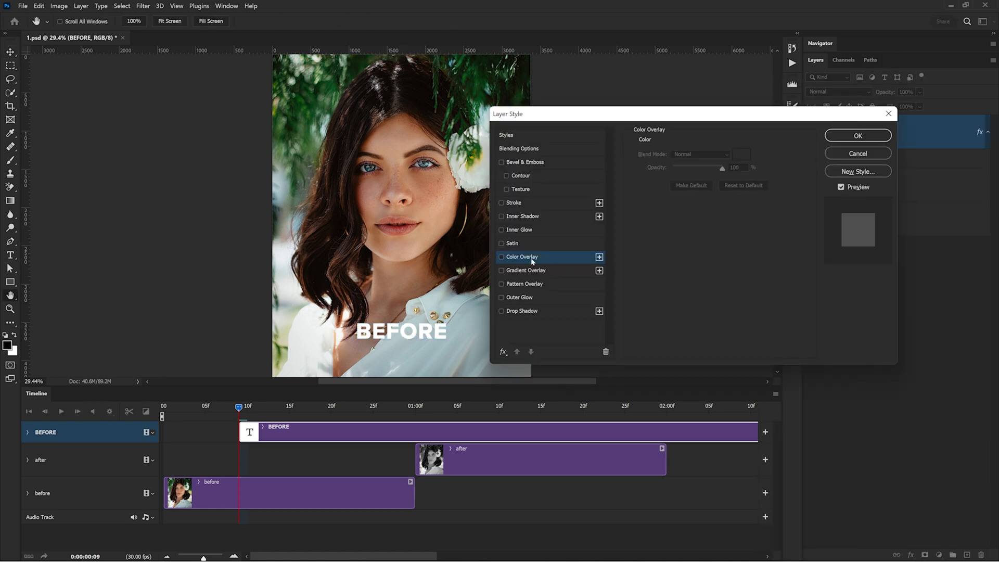
pyautogui.click(501, 257)
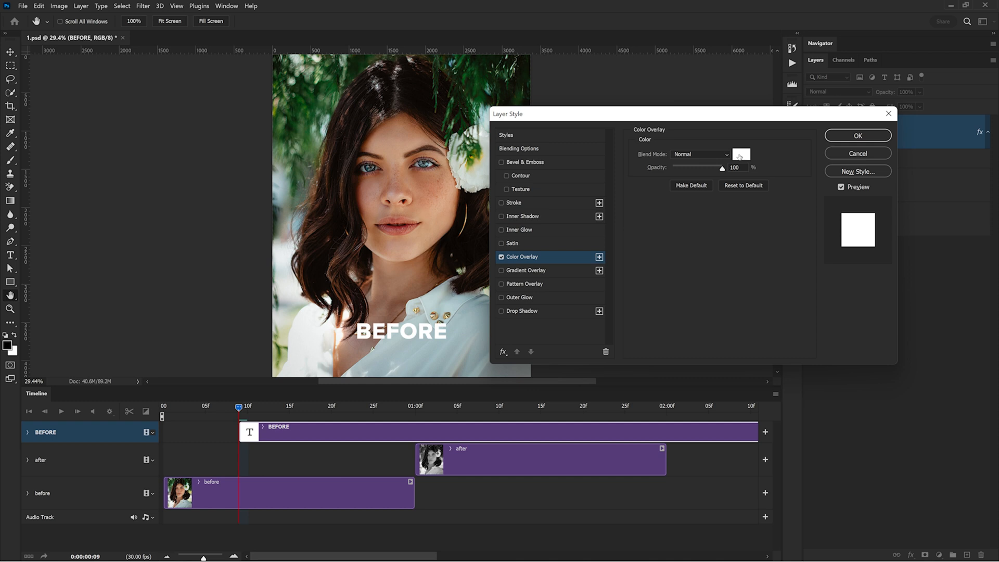
pyautogui.click(740, 154)
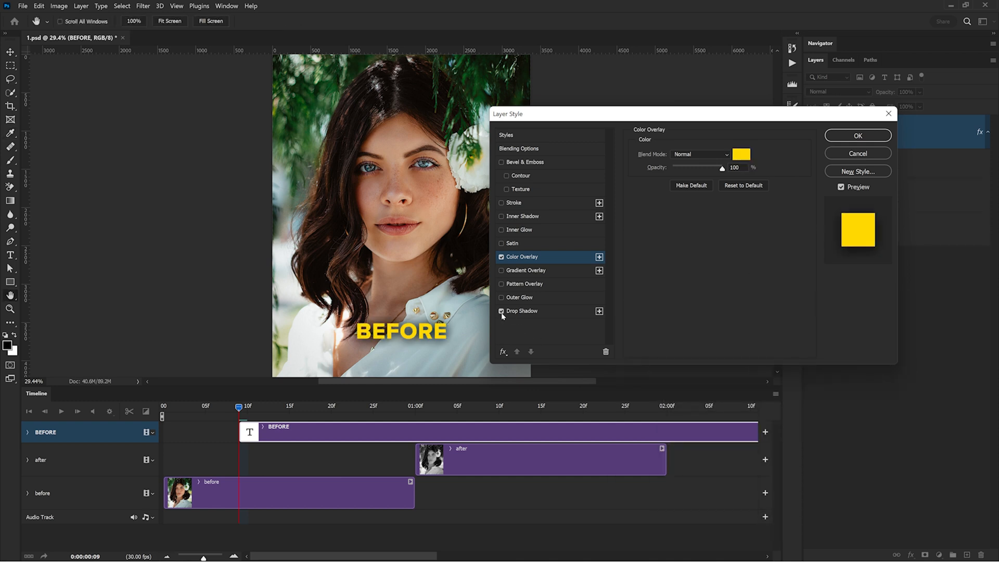
pyautogui.click(521, 311)
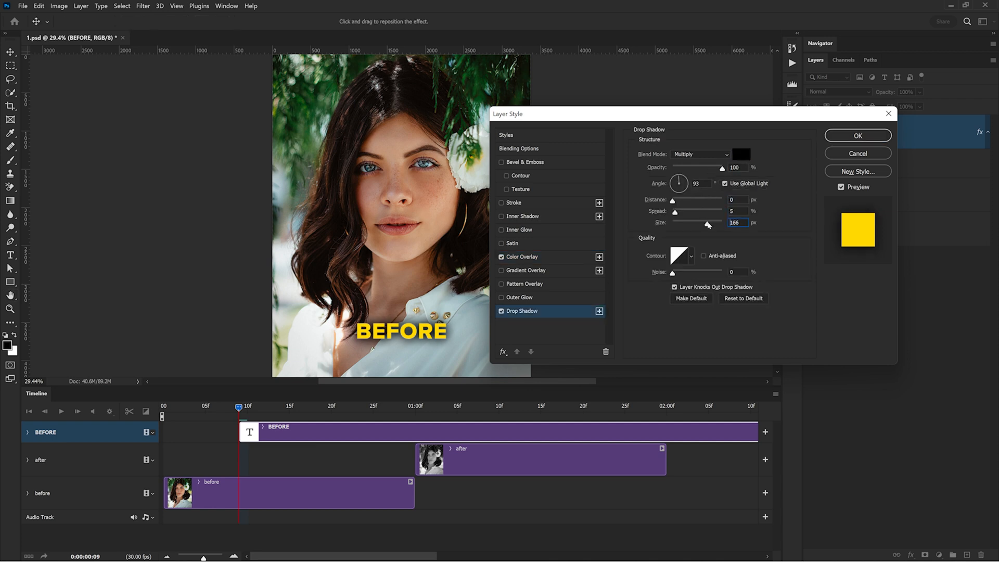
pyautogui.moveTo(706, 223); pyautogui.dragTo(714, 223)
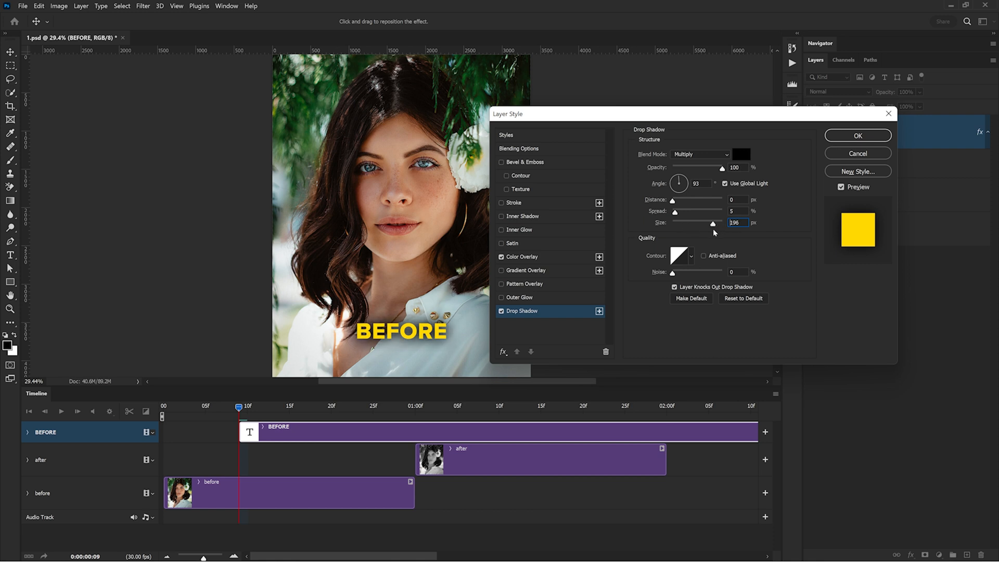
pyautogui.moveTo(723, 166); pyautogui.dragTo(709, 166)
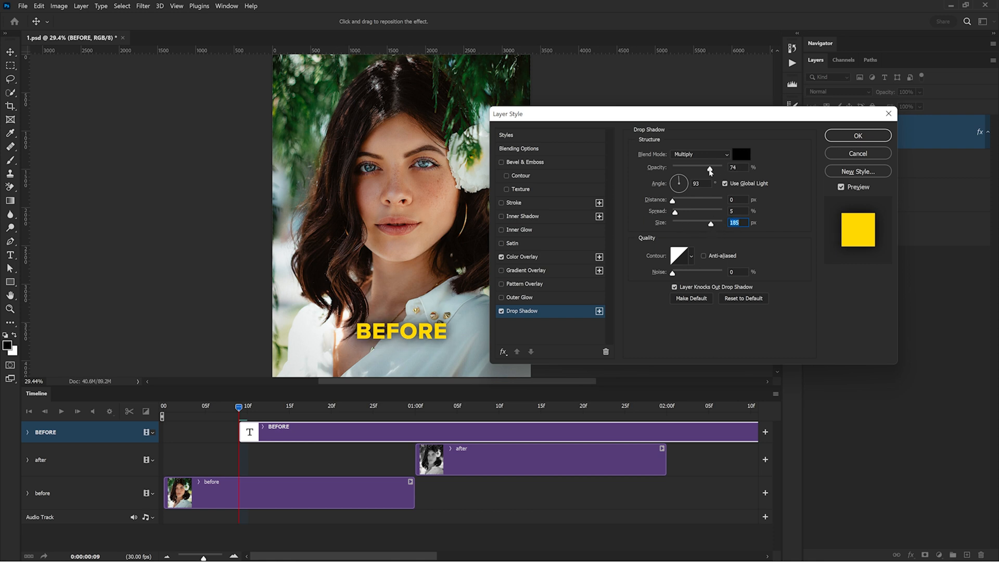
pyautogui.click(857, 136)
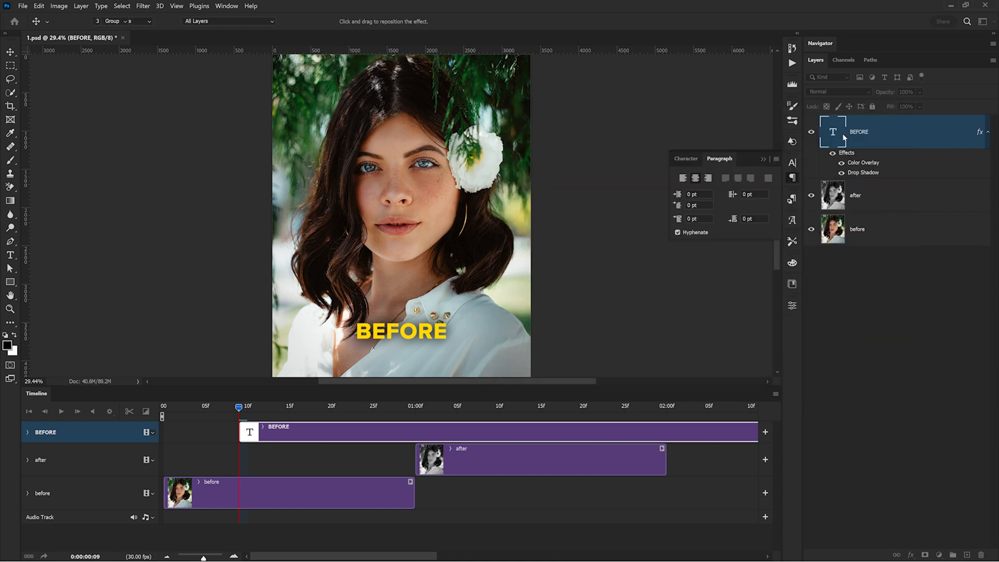
# - Duplicate the styled BEFORE layer and rename the copy 'AFTER'
pyautogui.click(10, 52)
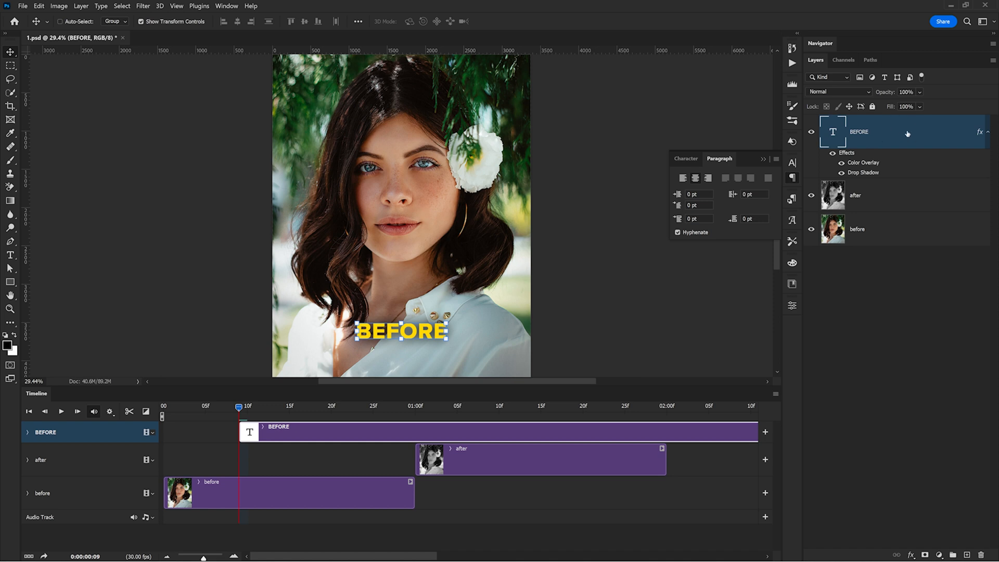
pyautogui.press('ctrl+j')
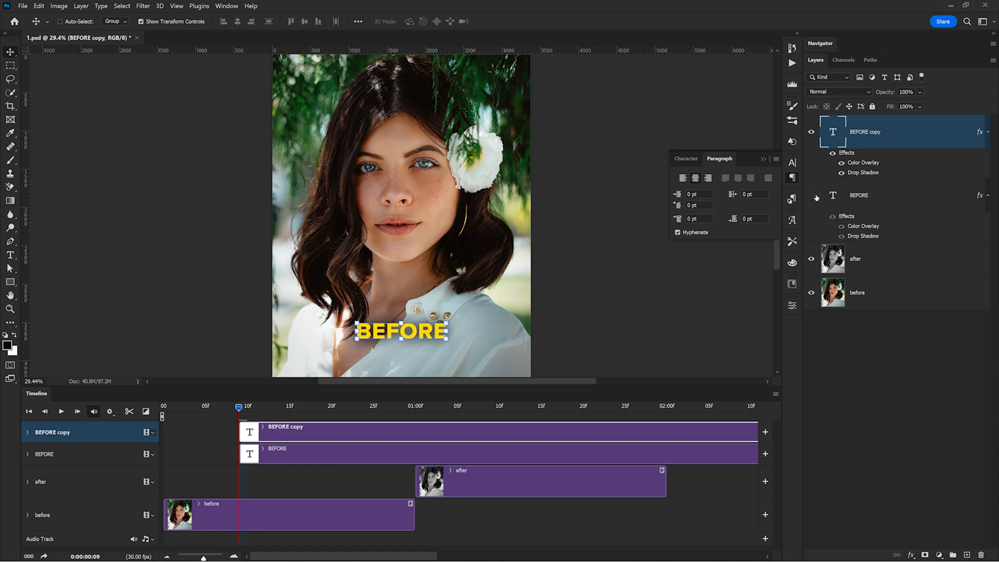
pyautogui.doubleClick(863, 132)
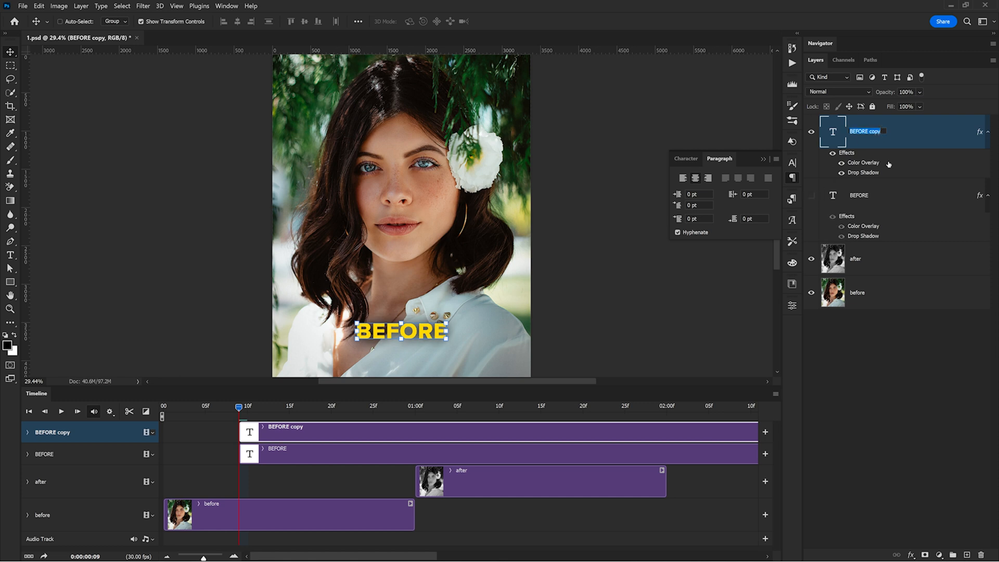
pyautogui.write('AFTER')
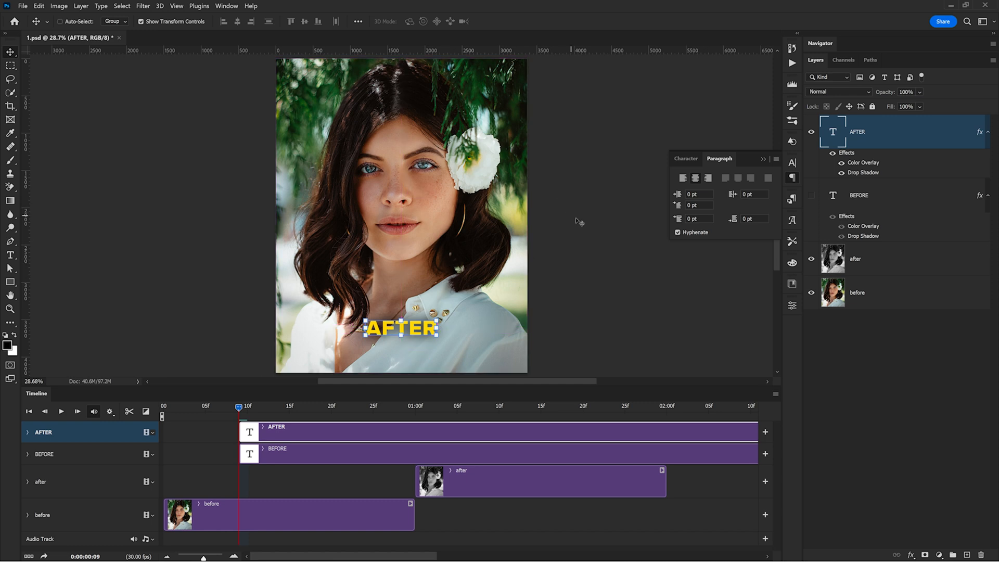
pyautogui.moveTo(13, 68)
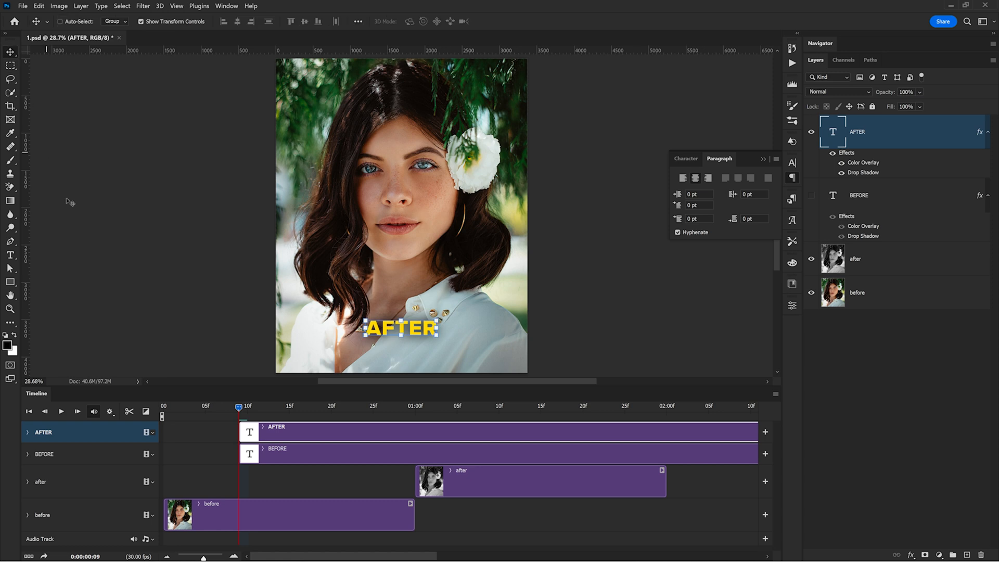
pyautogui.moveTo(206, 468)
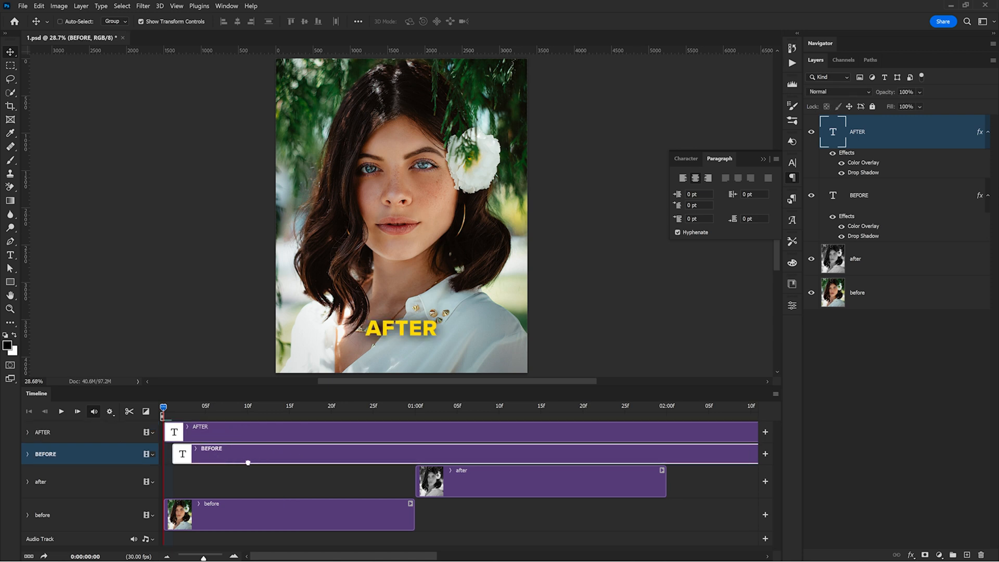
# - Trim the BEFORE clip to the first second and start the AFTER clip at 1:00
pyautogui.click(859, 194)
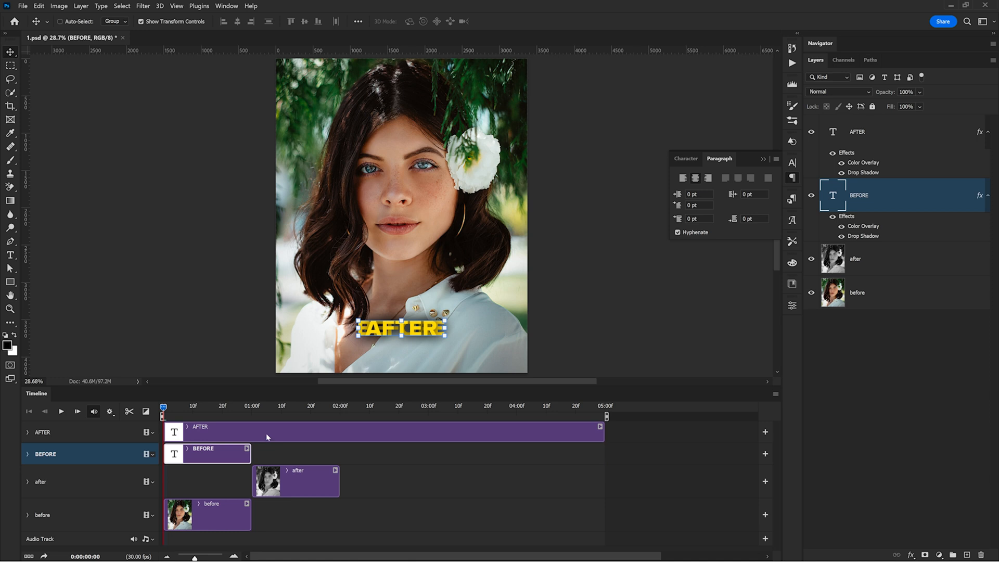
pyautogui.moveTo(259, 436)
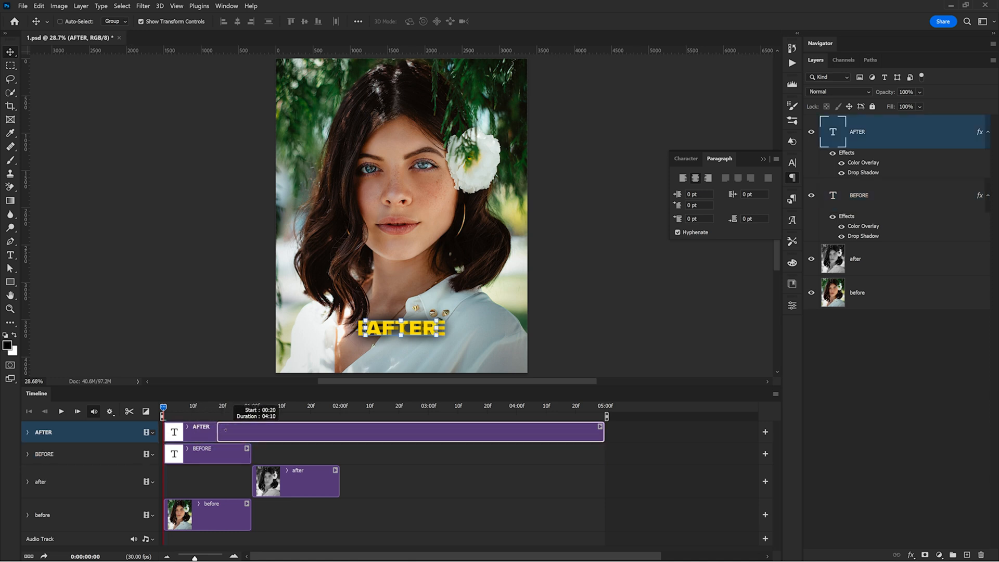
pyautogui.moveTo(407, 431); pyautogui.dragTo(427, 430)
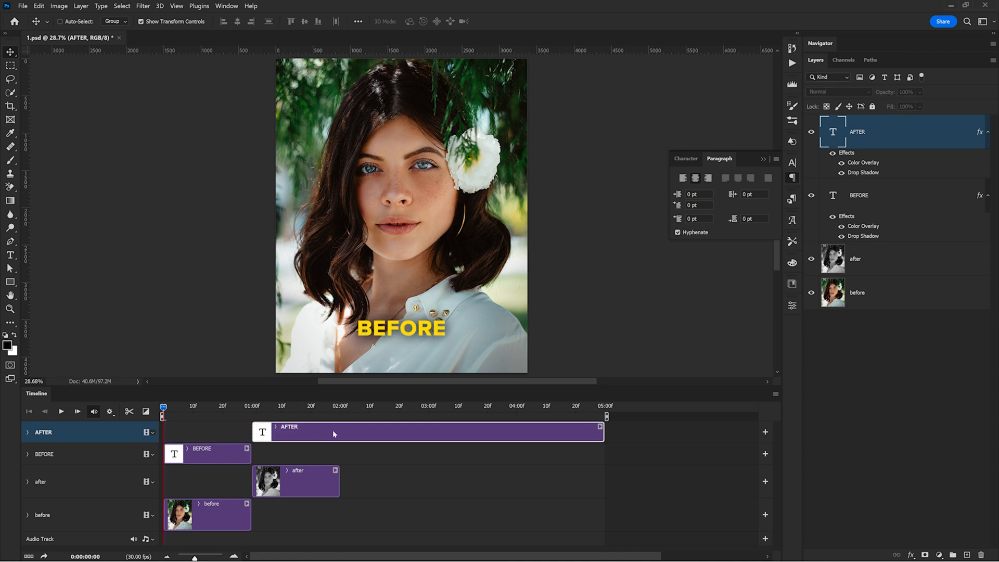
pyautogui.moveTo(577, 439)
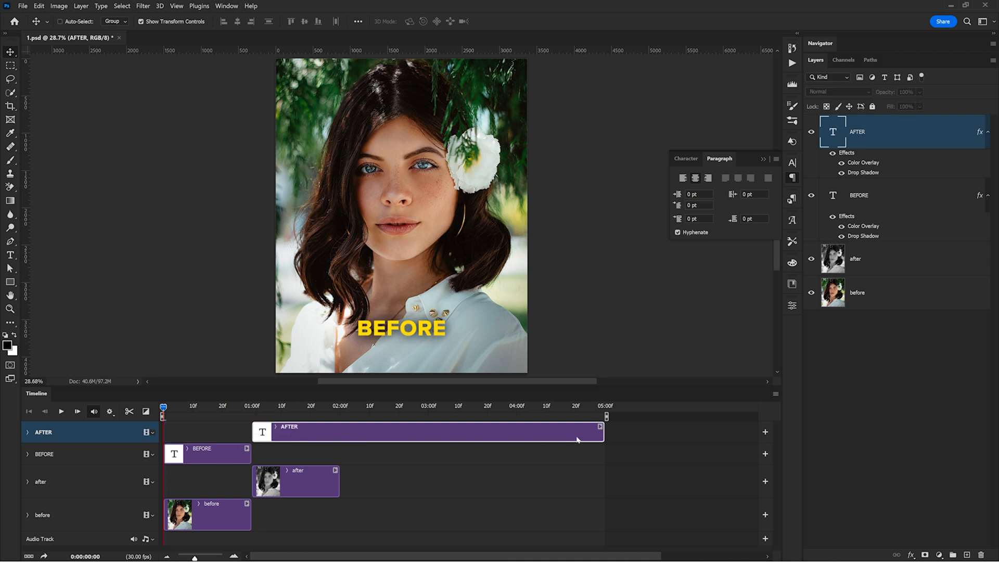
pyautogui.moveTo(553, 447)
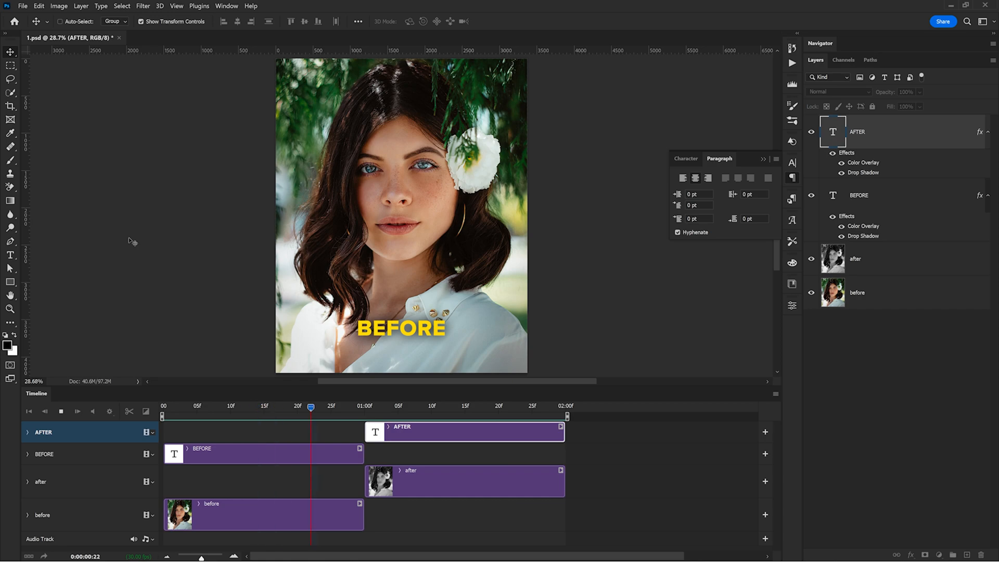
# - Stop the playback preview of the two-second before/after animation
pyautogui.click(23, 6)
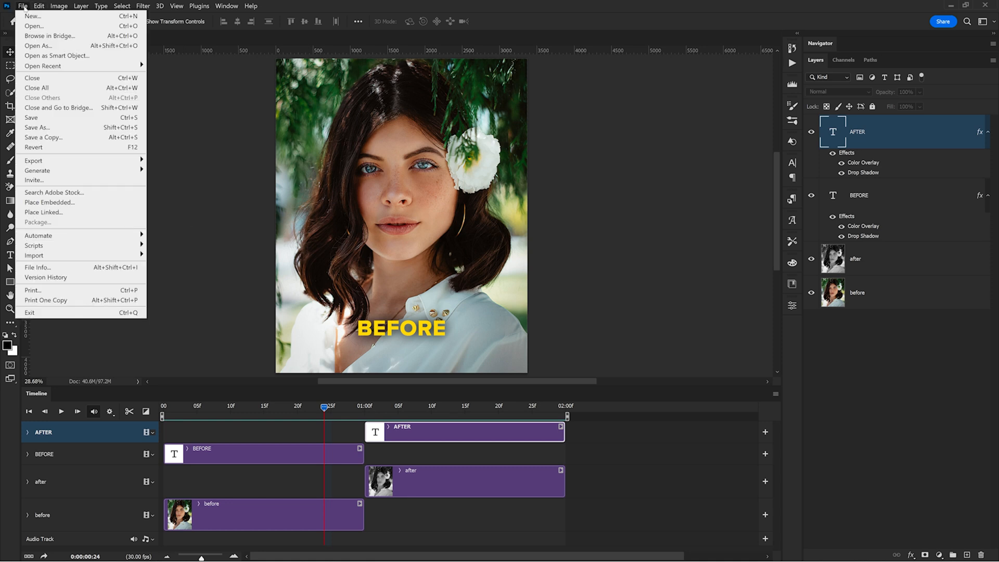
pyautogui.moveTo(33, 160)
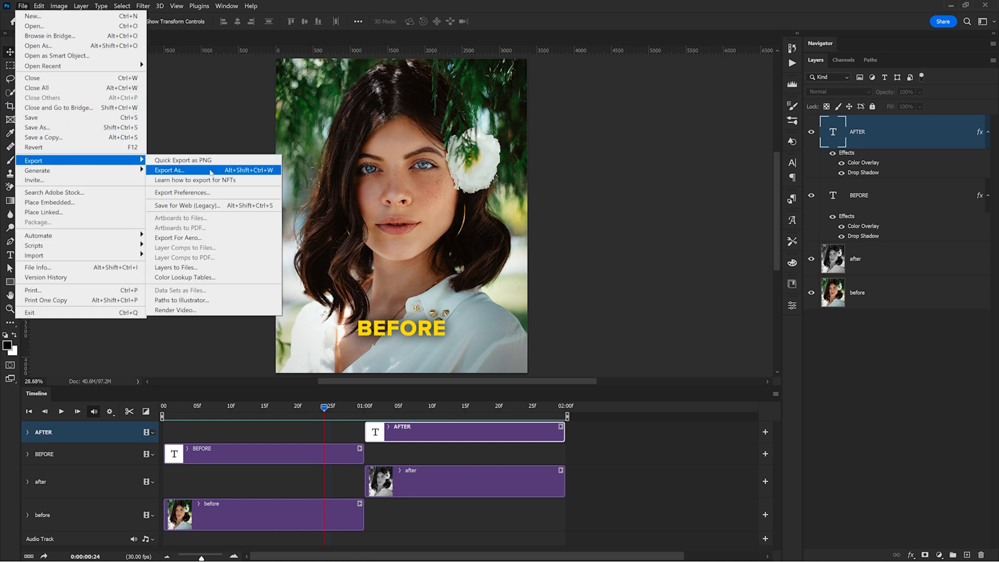
# - Export the animation as a GIF at 1080 × 1350 pixels via Export As
pyautogui.click(170, 169)
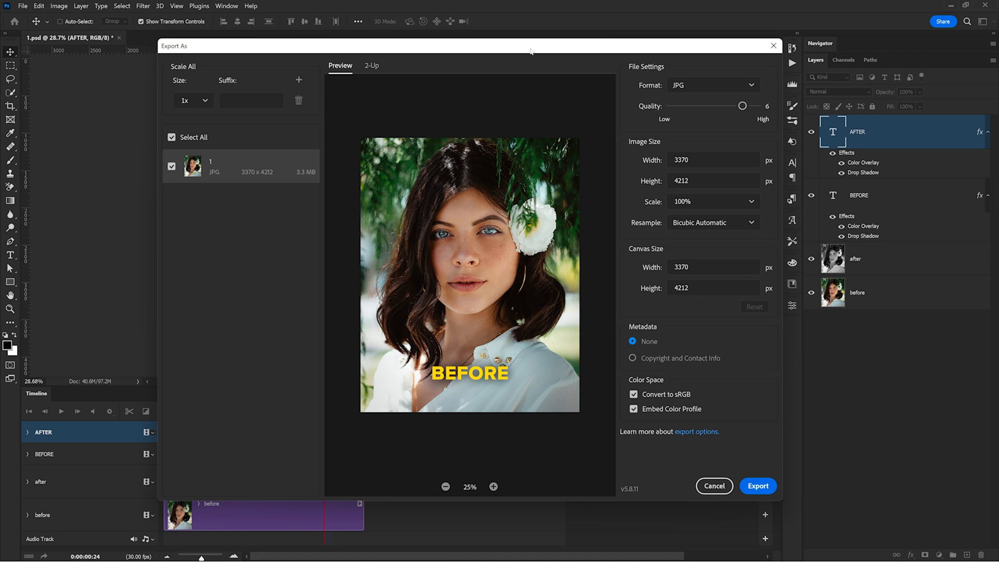
pyautogui.click(712, 84)
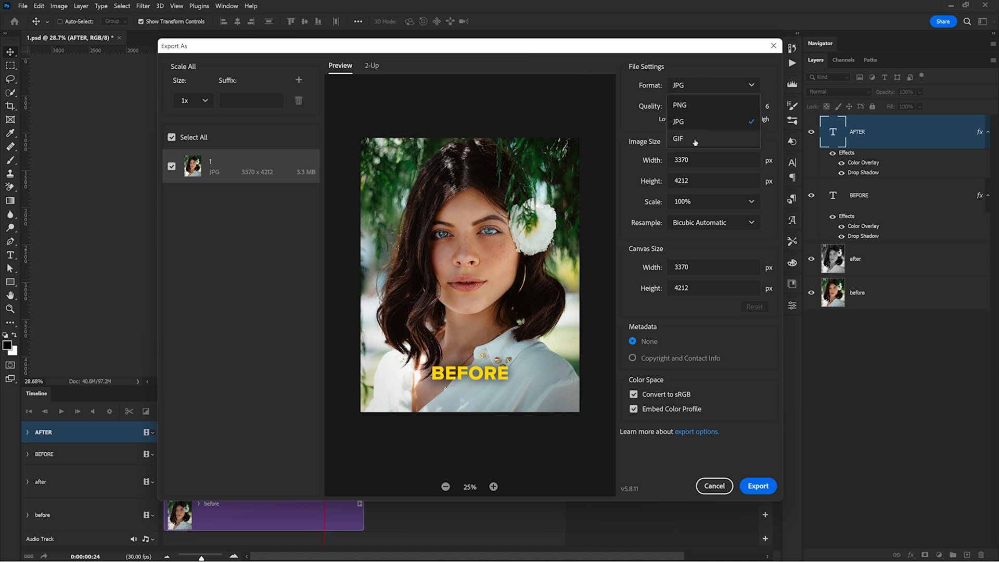
pyautogui.click(678, 138)
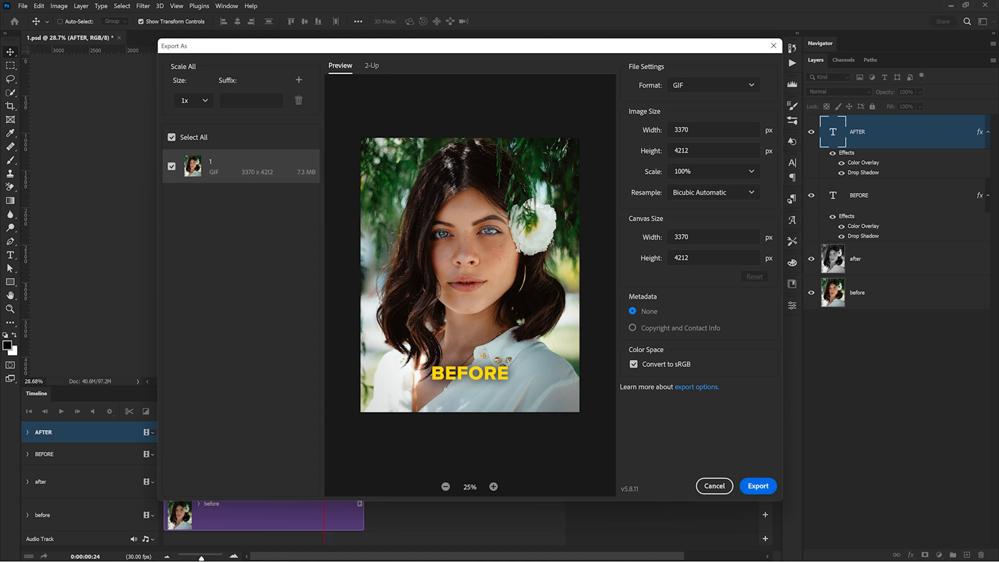
pyautogui.write('1')
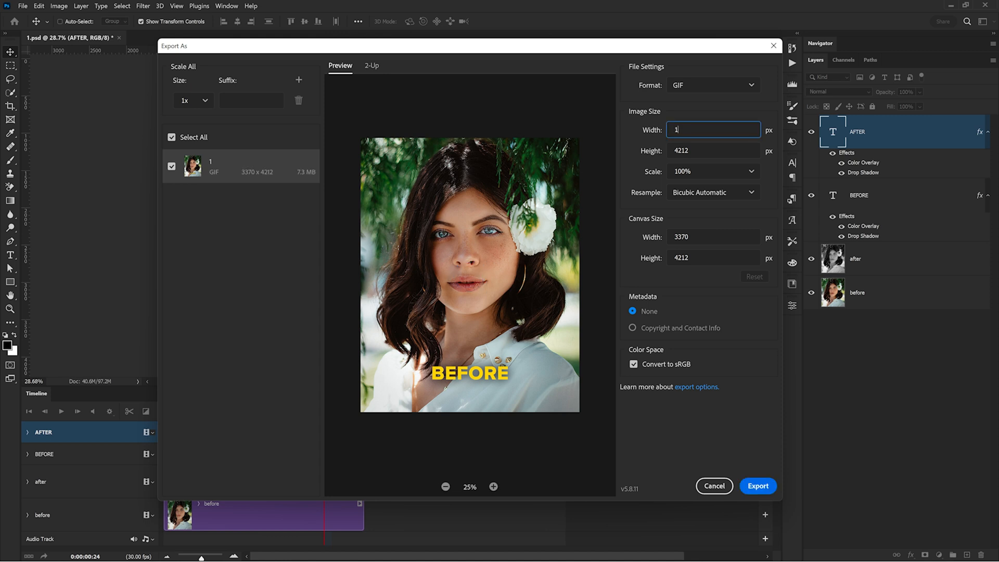
pyautogui.write('080')
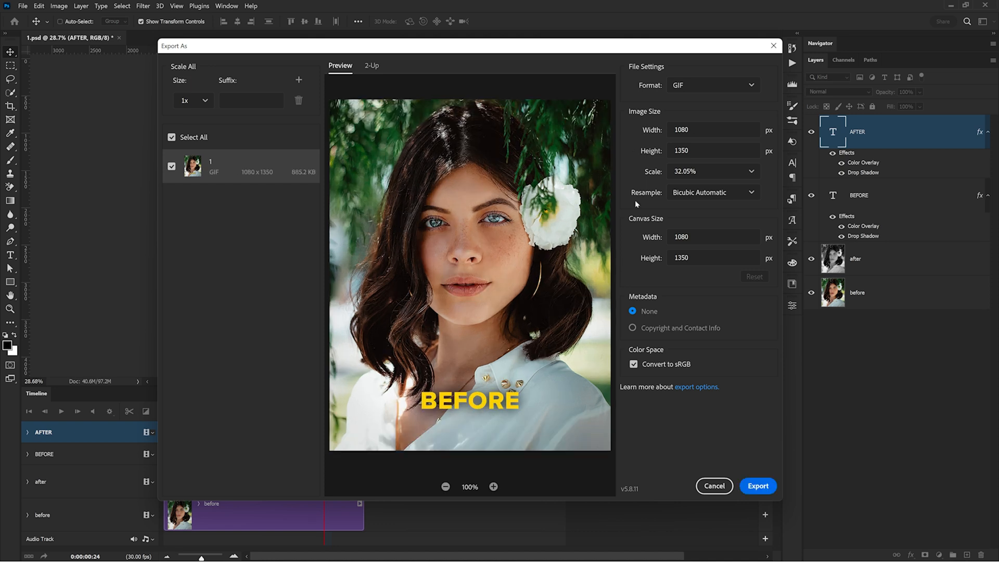
pyautogui.click(757, 486)
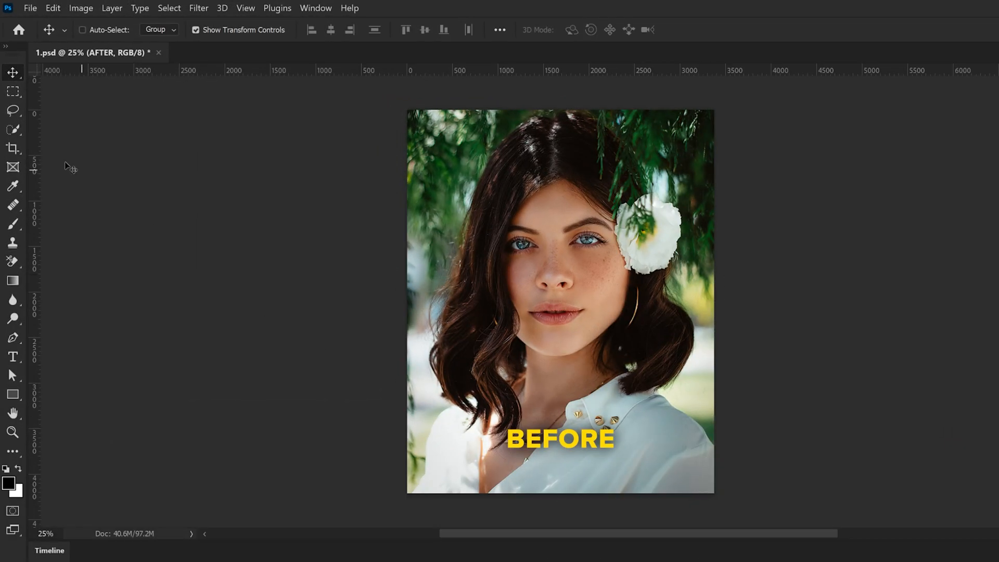
# - Preview 4:5, 1:1 and 16:9 crop ratios on the portrait with the Crop tool
pyautogui.click(12, 149)
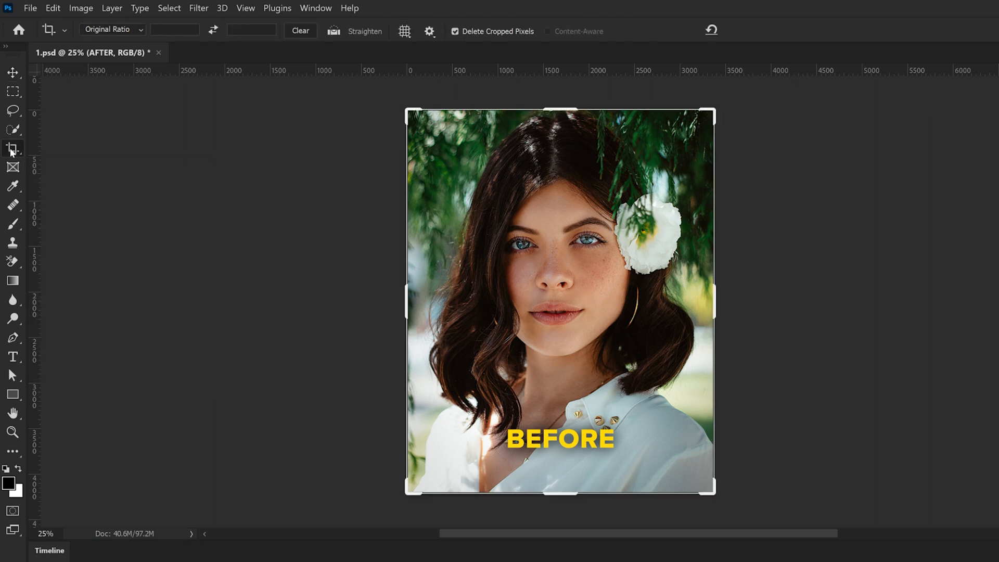
pyautogui.click(111, 29)
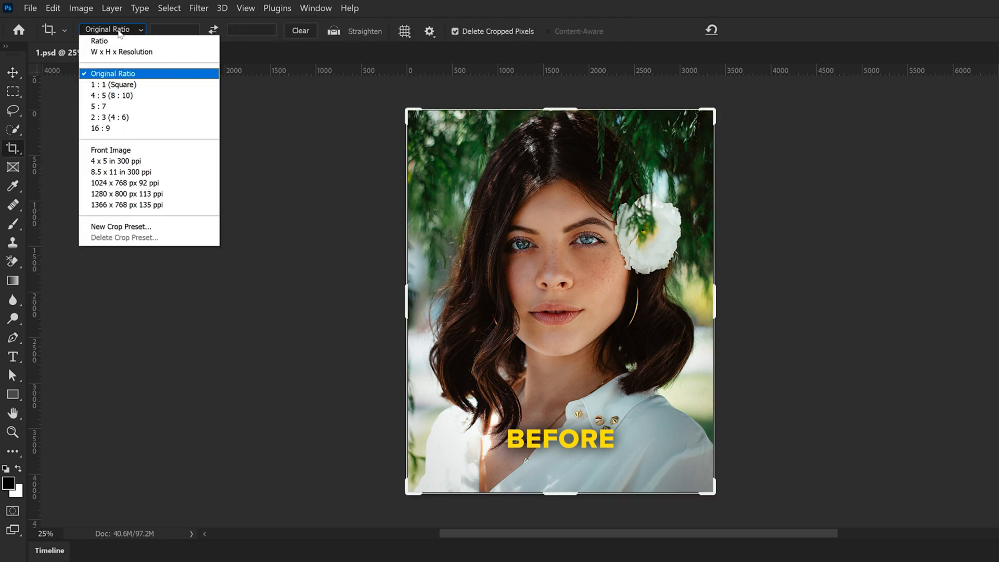
pyautogui.click(112, 95)
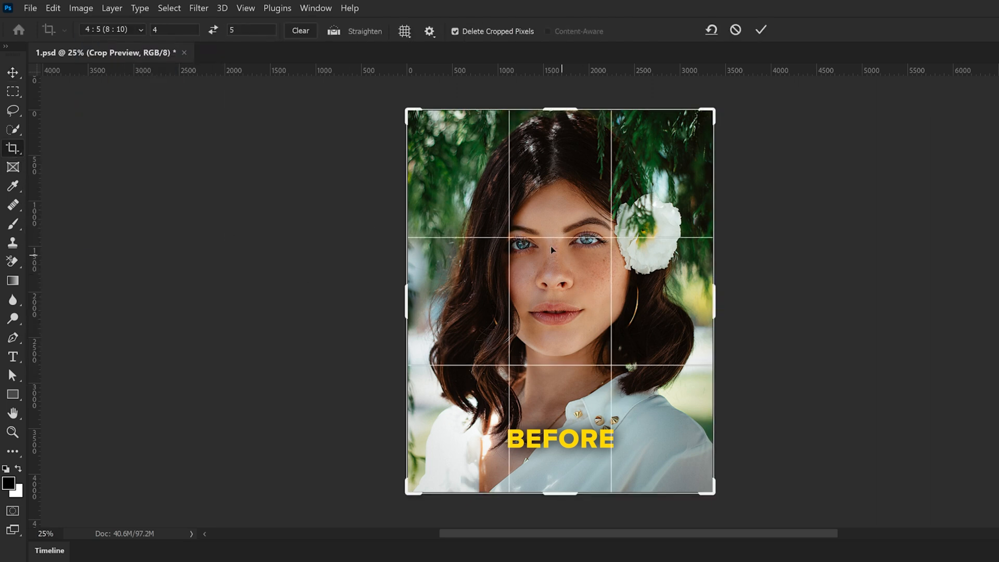
pyautogui.click(110, 29)
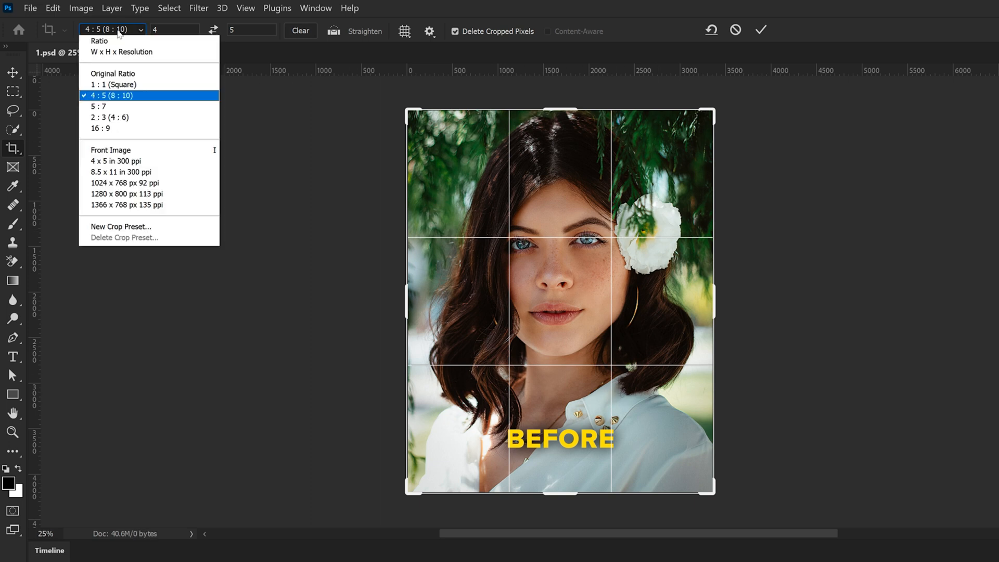
pyautogui.click(113, 84)
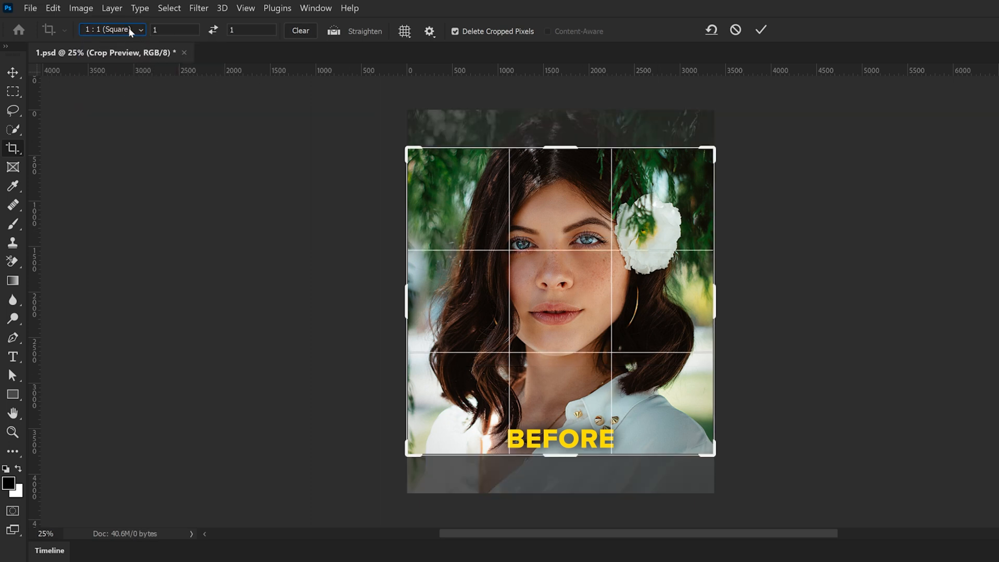
pyautogui.click(113, 29)
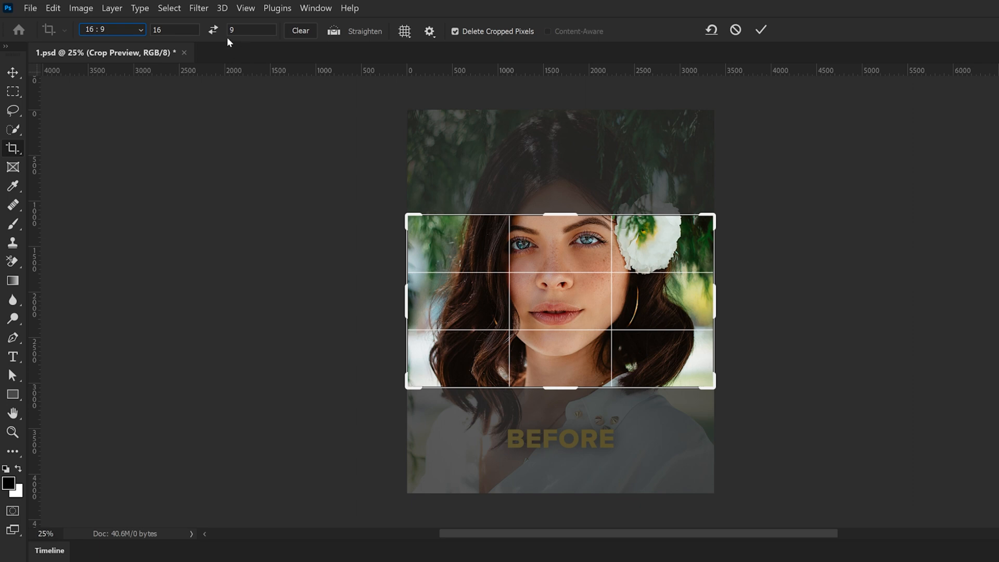